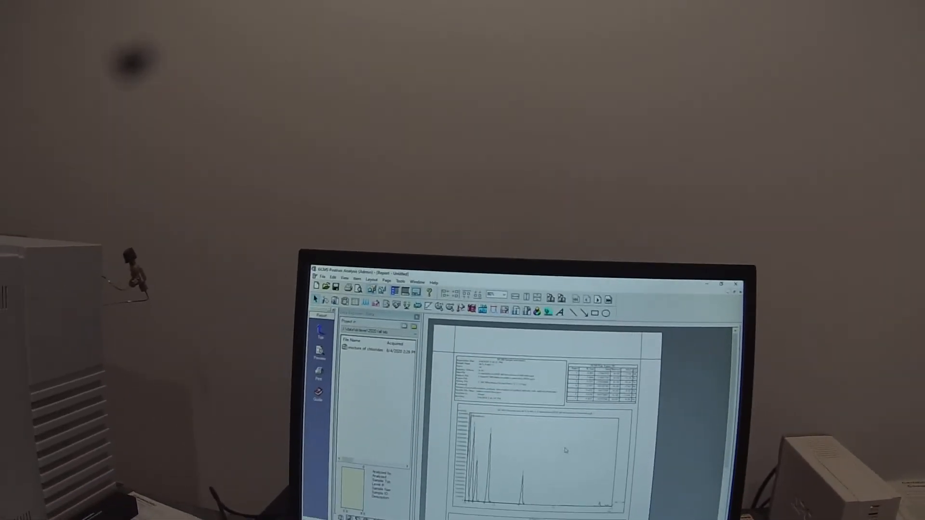
Bring up the file commands over the chloride report, ready for Save Format As Template
right_click(566, 450)
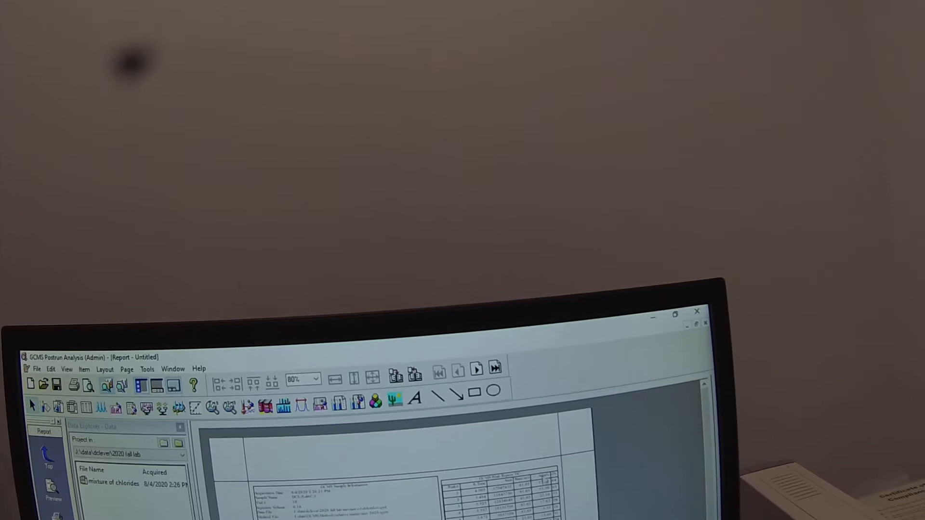
right_click(543, 467)
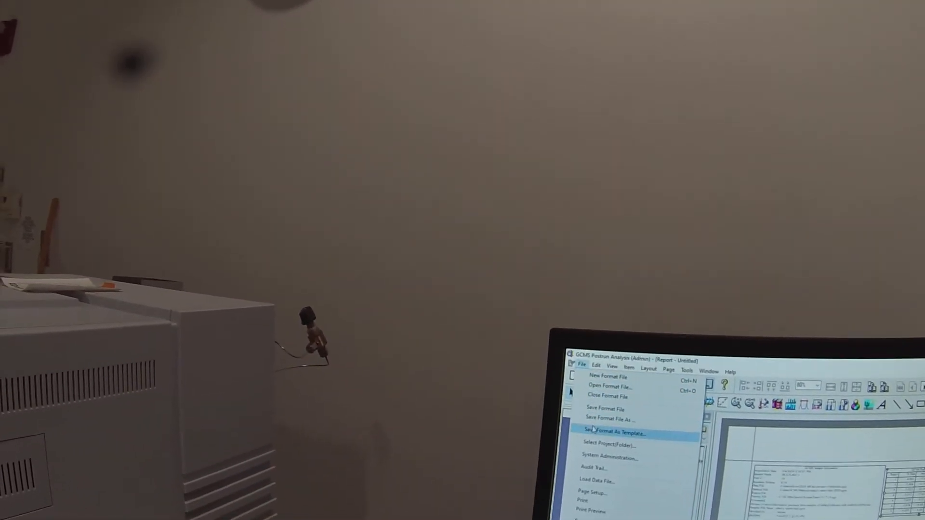
Save the chloride report layout as a template via Save Format As Template
left_click(613, 433)
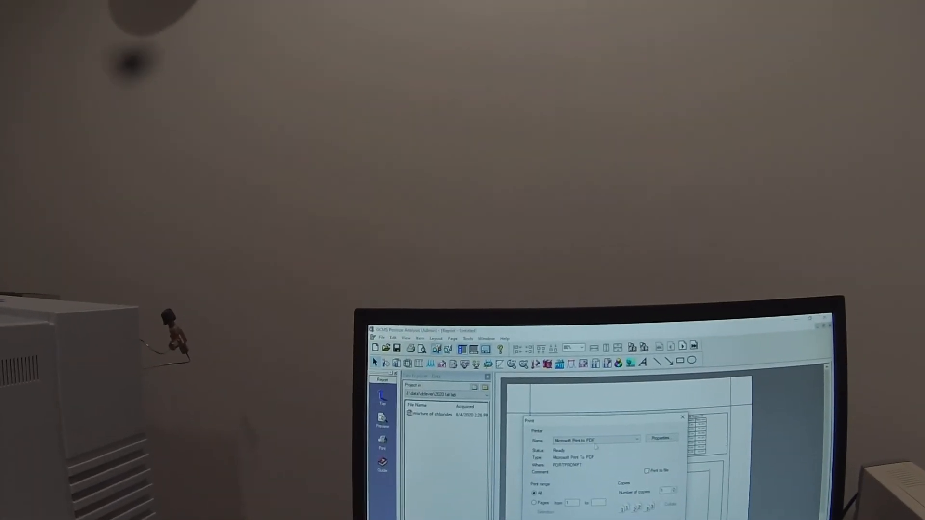
left_click(637, 459)
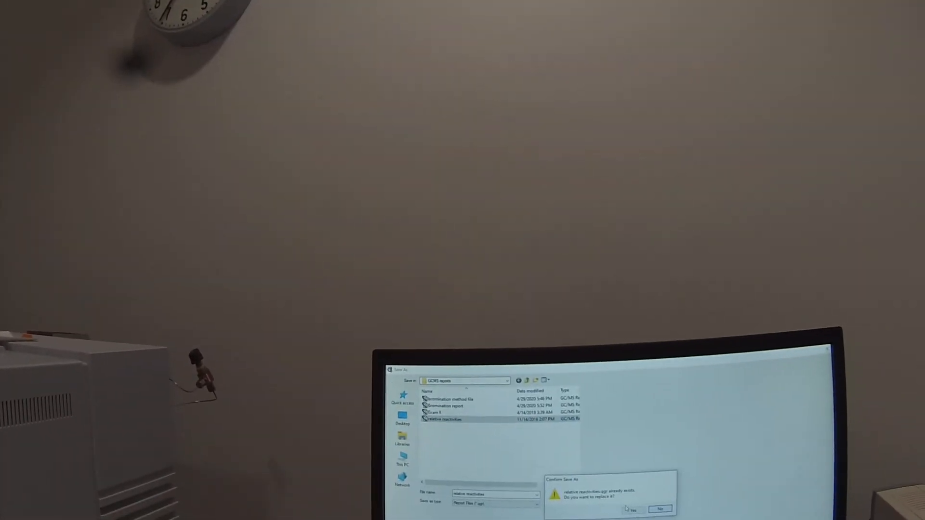
Confirm replacing the existing PDF and return to the chloride mixture data analysis view
left_click(632, 509)
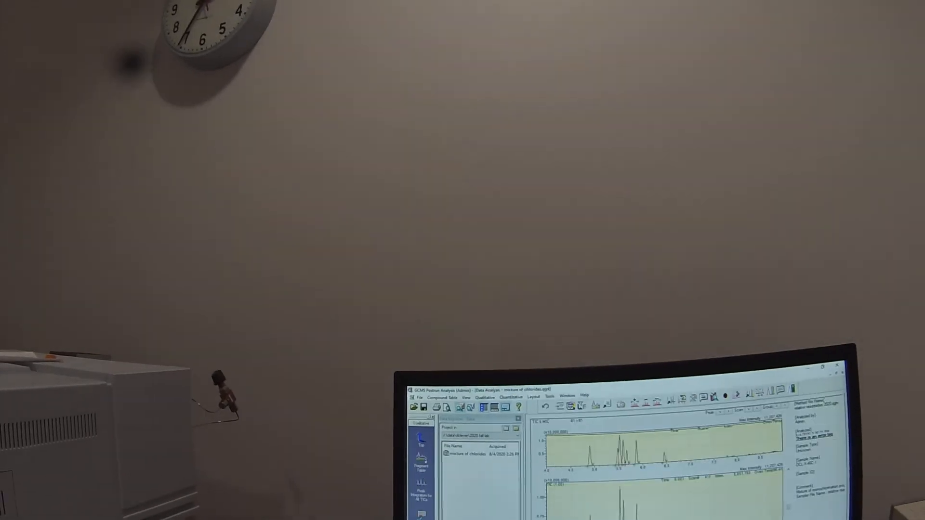